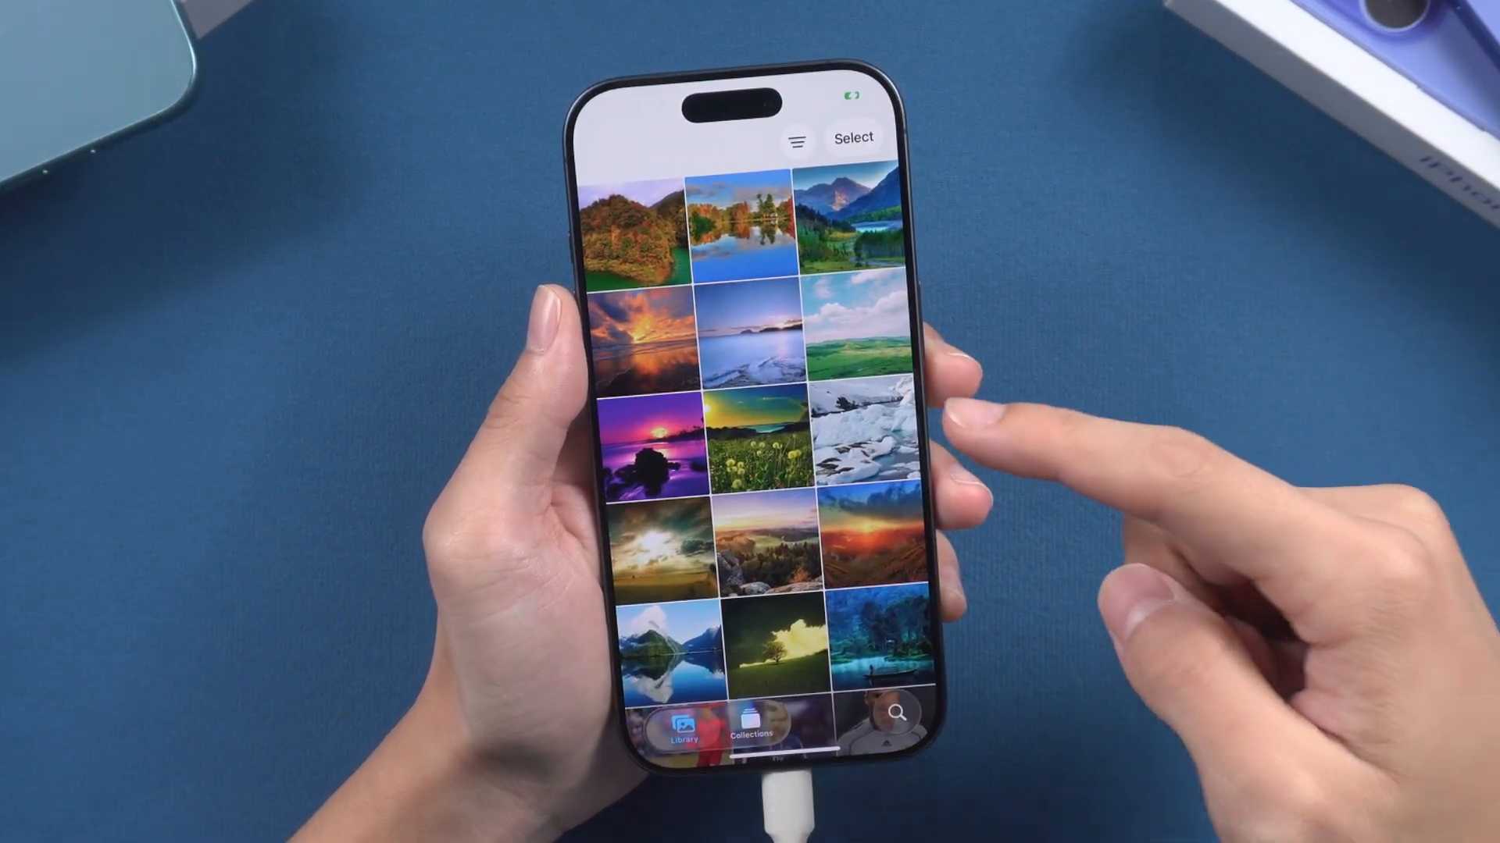
Browse from This PC into POCO F5 > Internal shared storage > DCIM > Camera
scroll("down", 3)
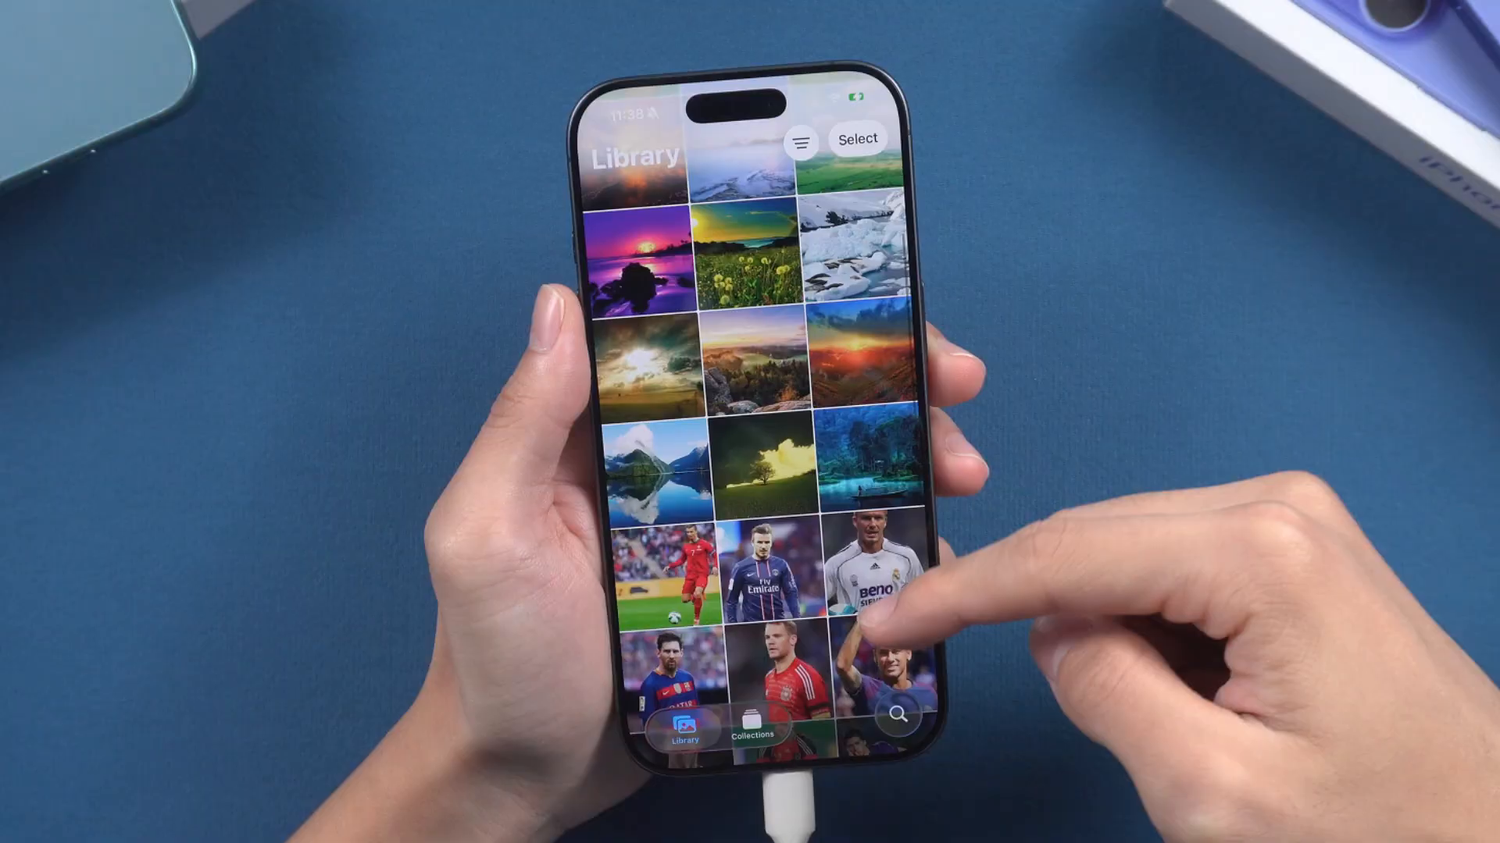
scroll("down", 3)
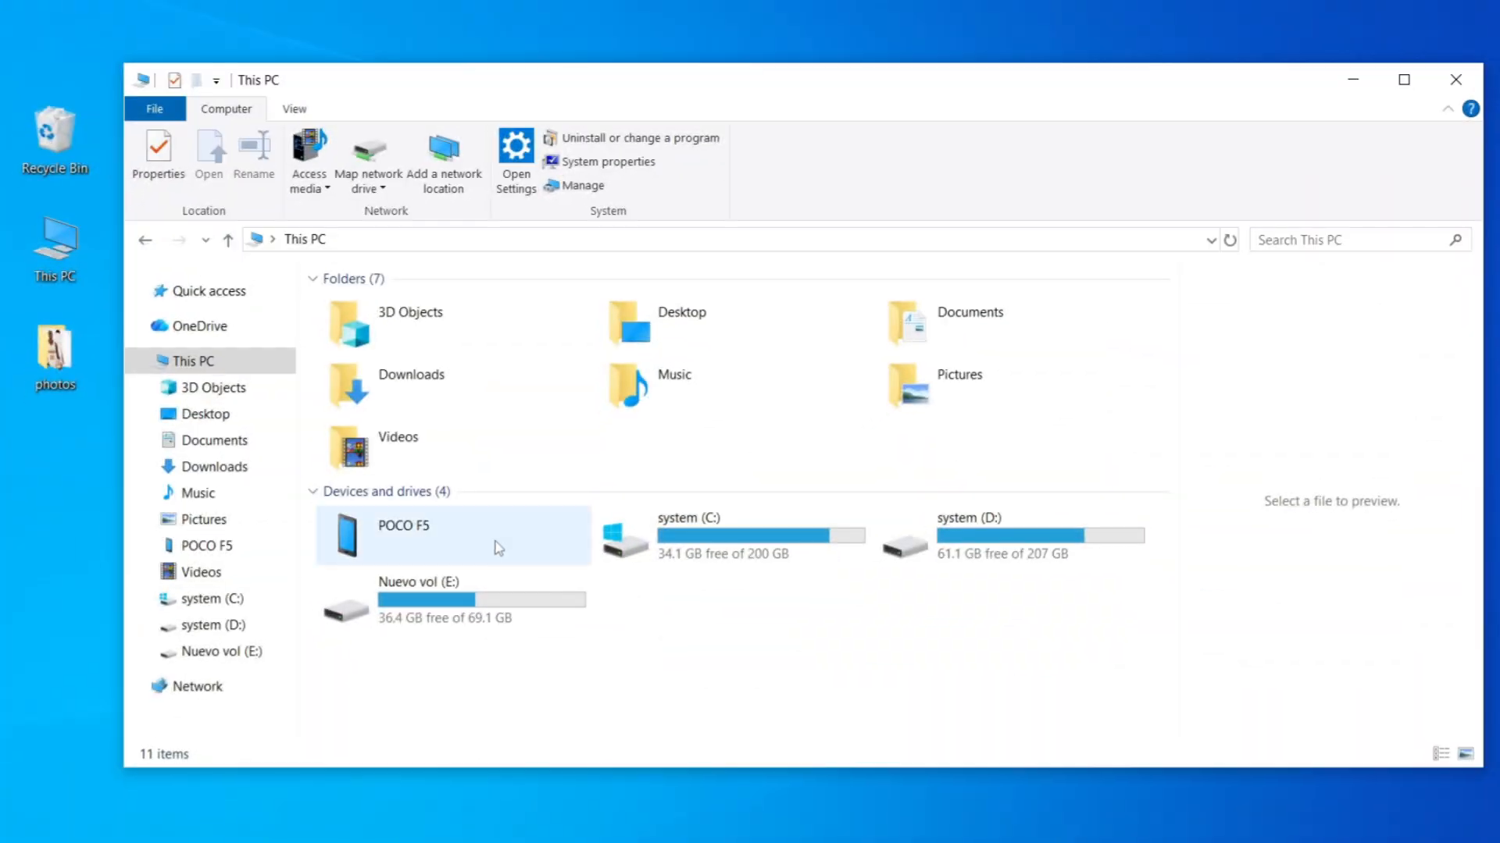
double_click(403, 536)
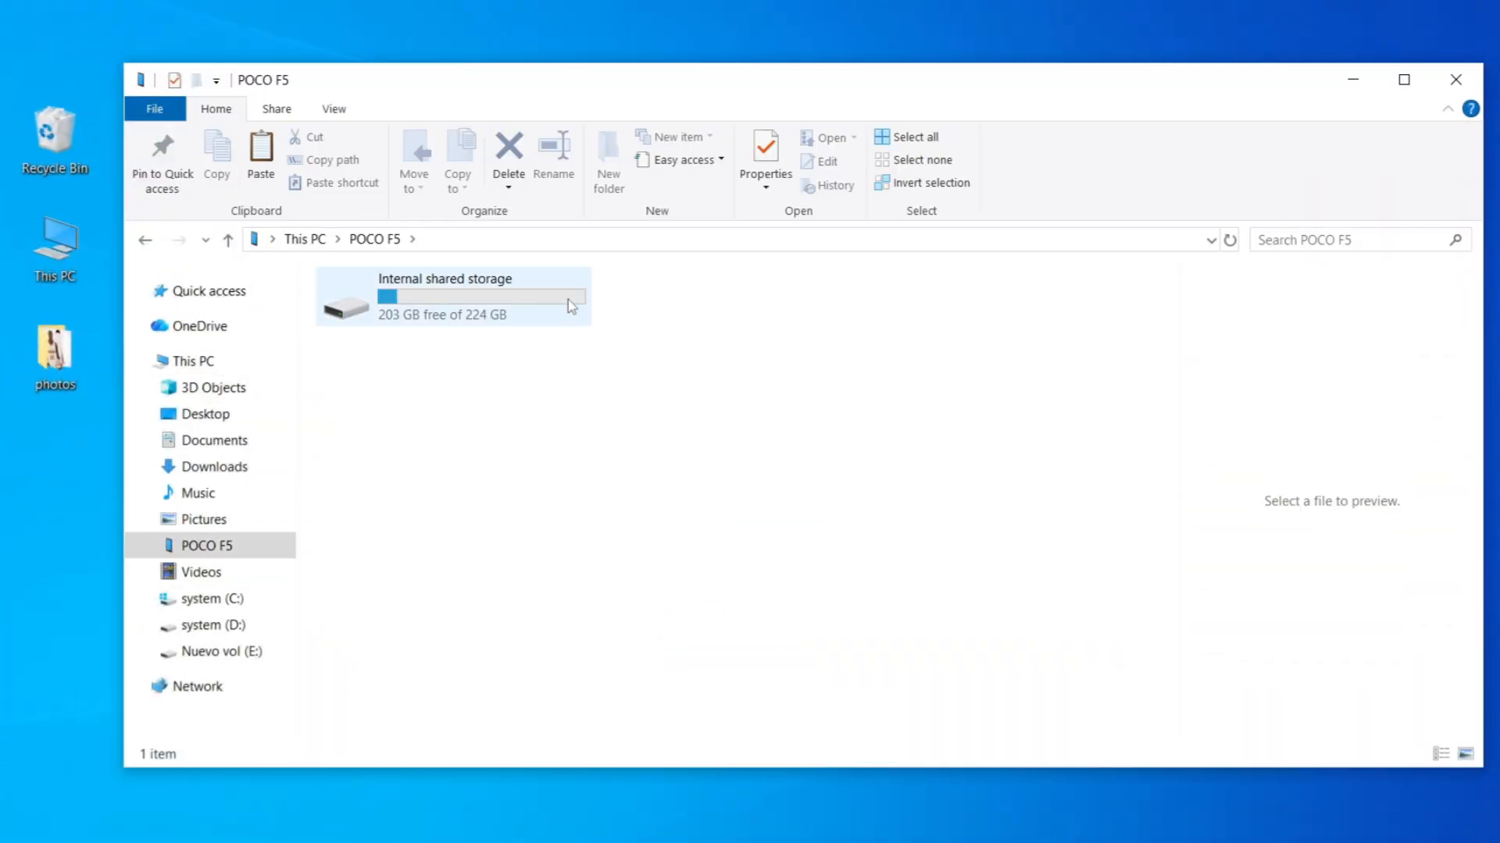
double_click(444, 296)
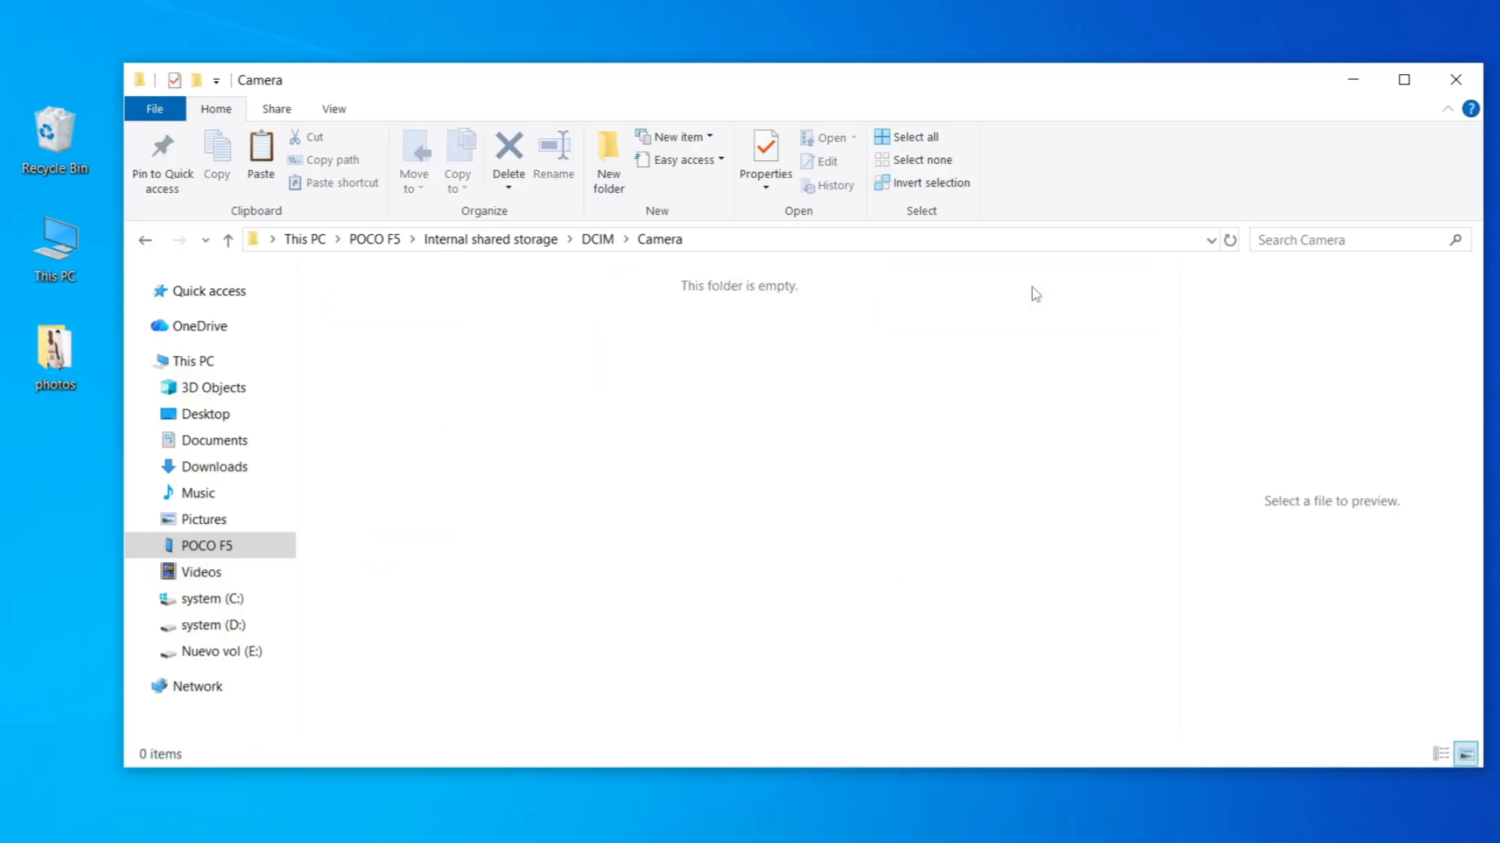
double_click(54, 349)
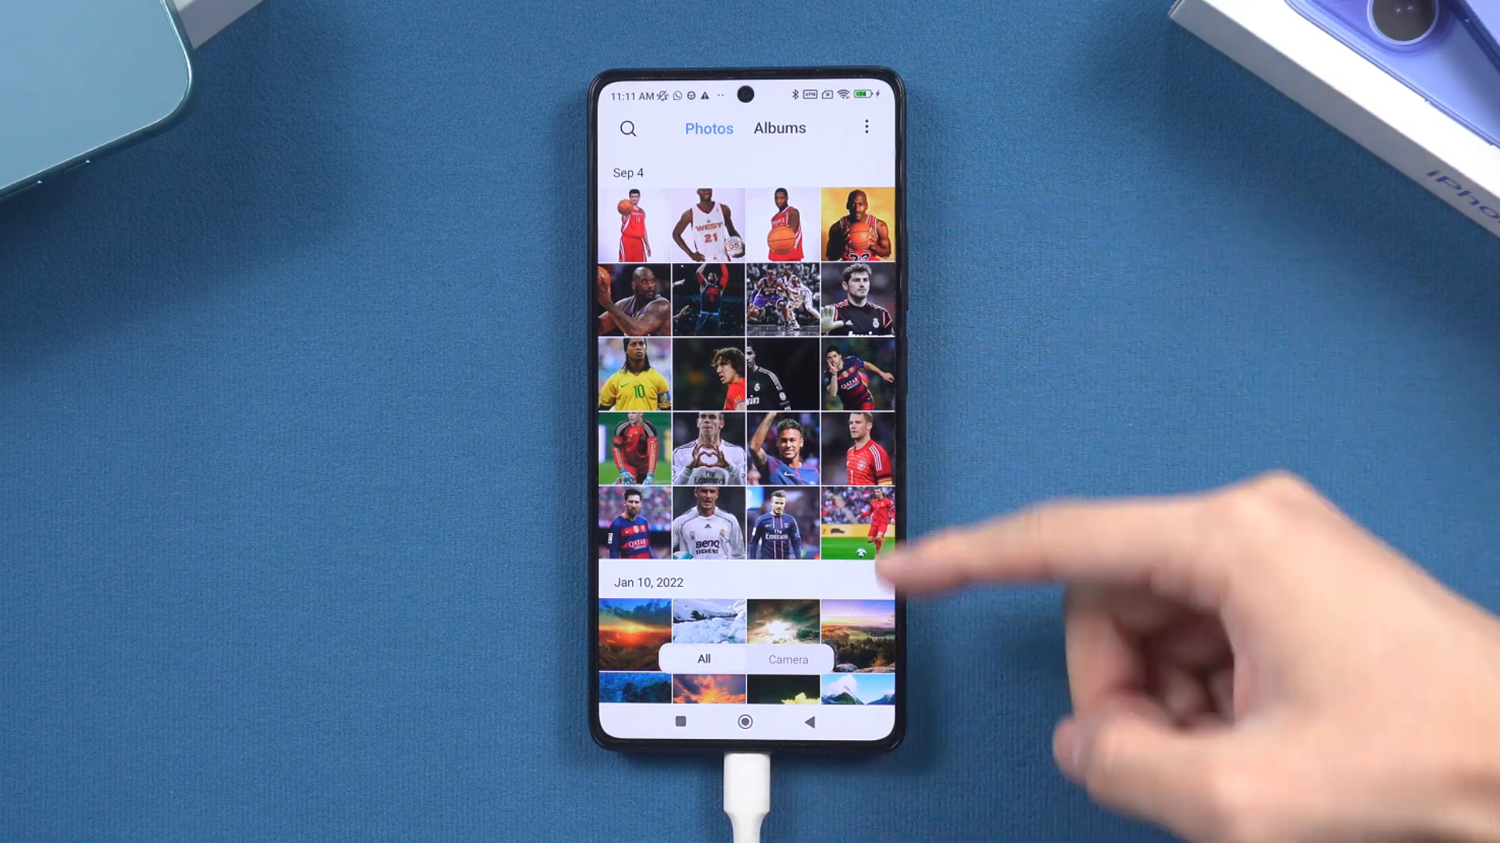
Scroll the Android Gallery to the Sep 4 football and basketball photos
scroll("down", 3)
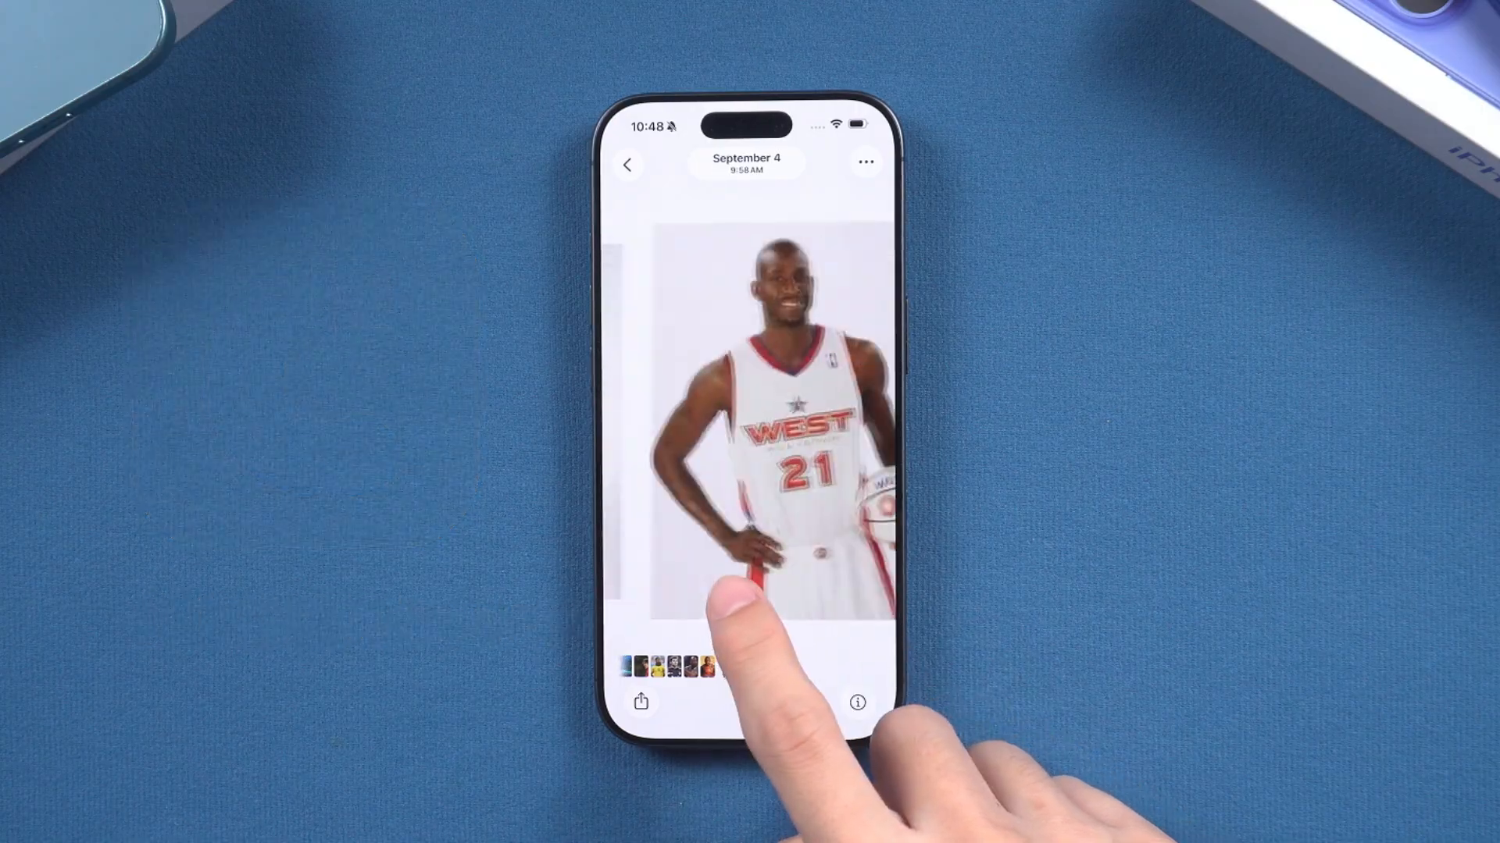
Swipe to the next September 4 basketball photo in iPhone Photos
scroll("left", 3)
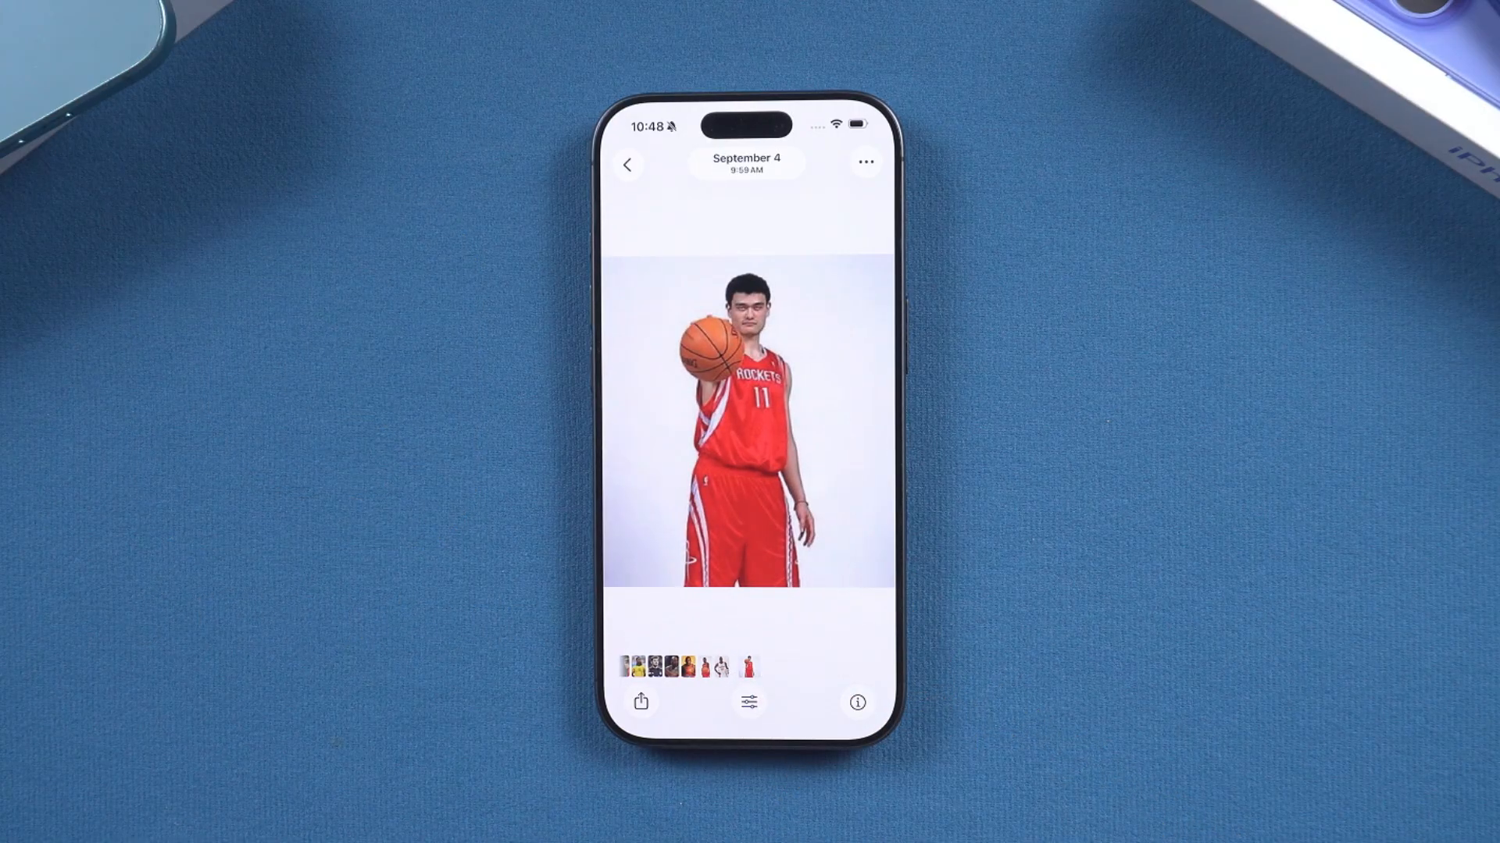